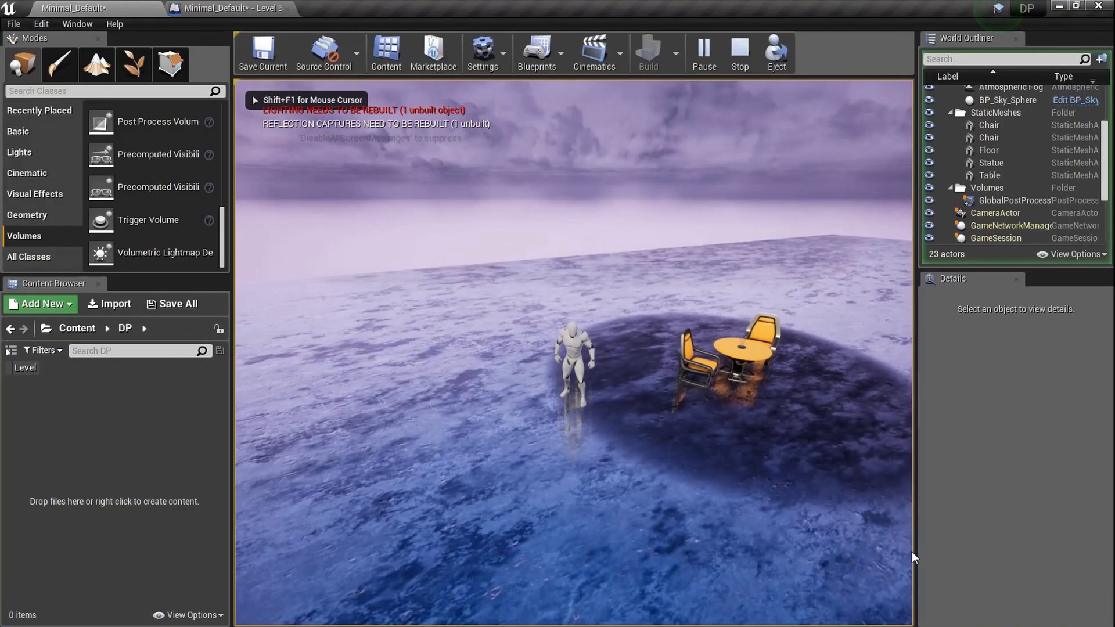
Stop the Play In Editor session and return to editing the level
left_click(739, 52)
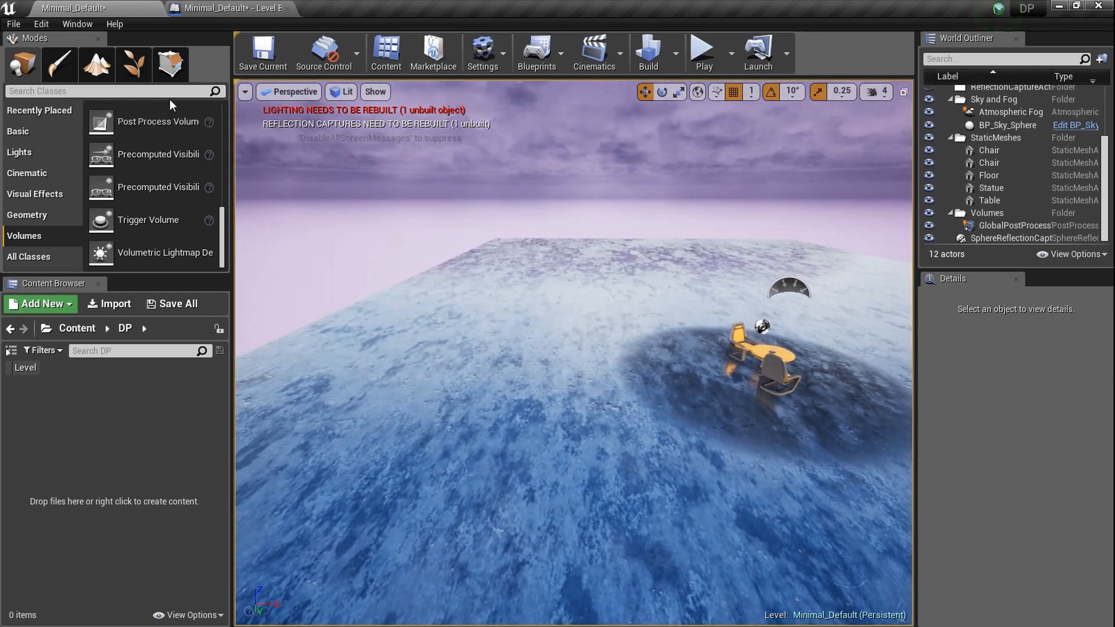
Place a Camera actor found via the Modes search and raise it to overlook the table
type("ca")
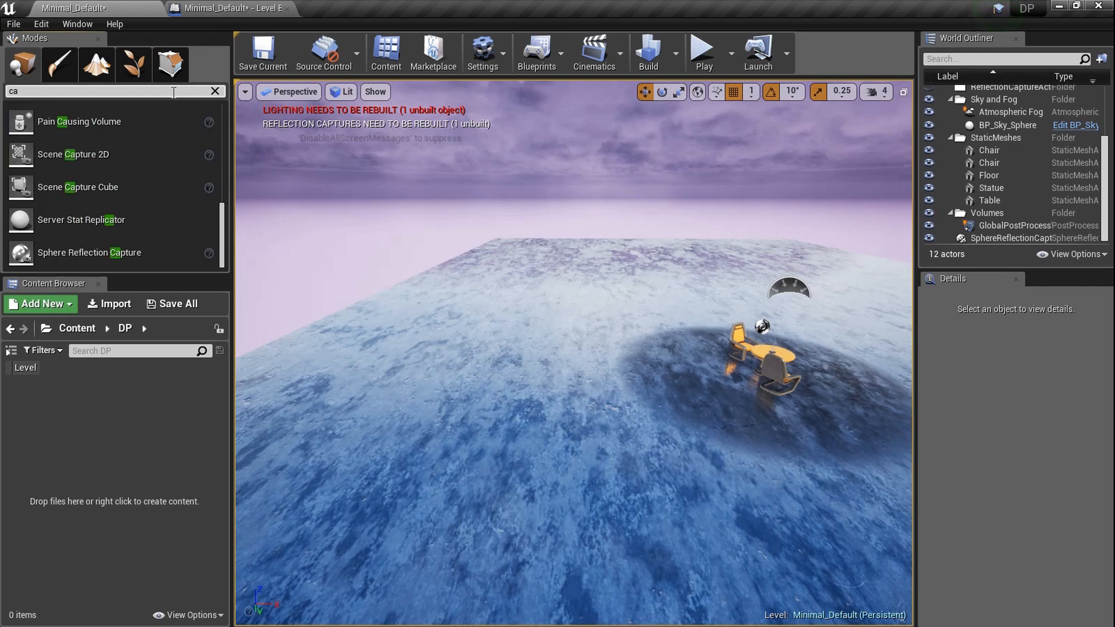
type(",")
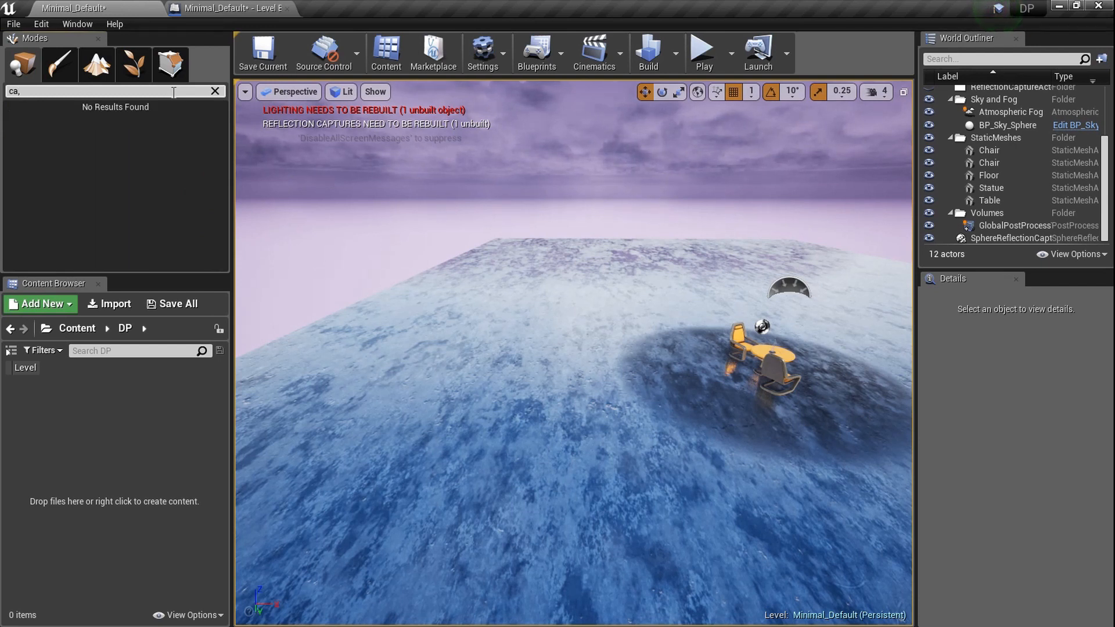
type("camera")
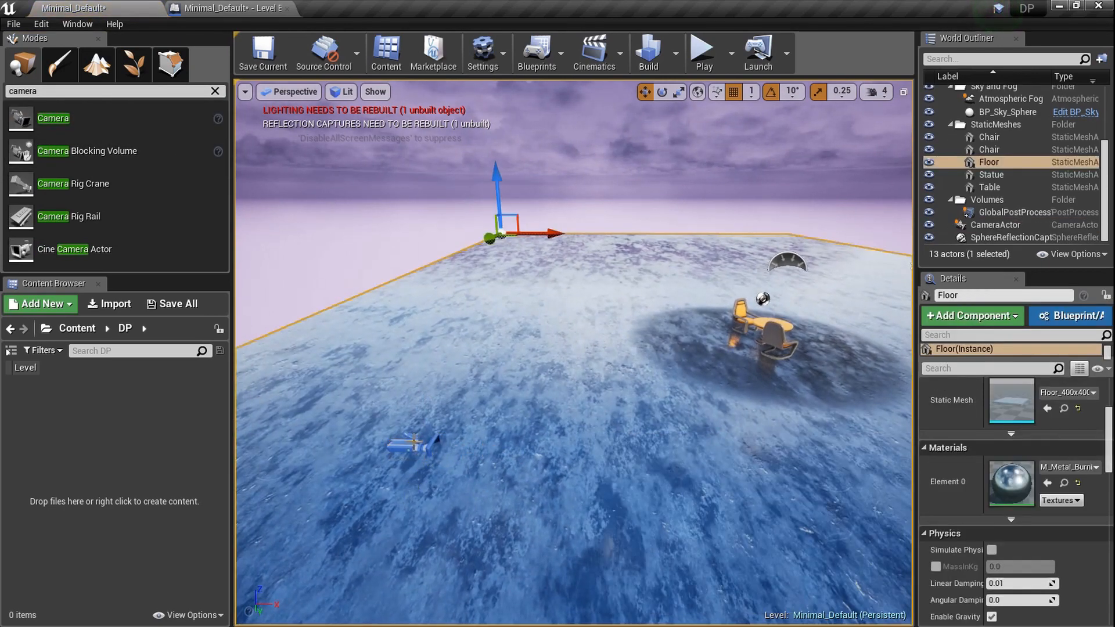
left_click(998, 225)
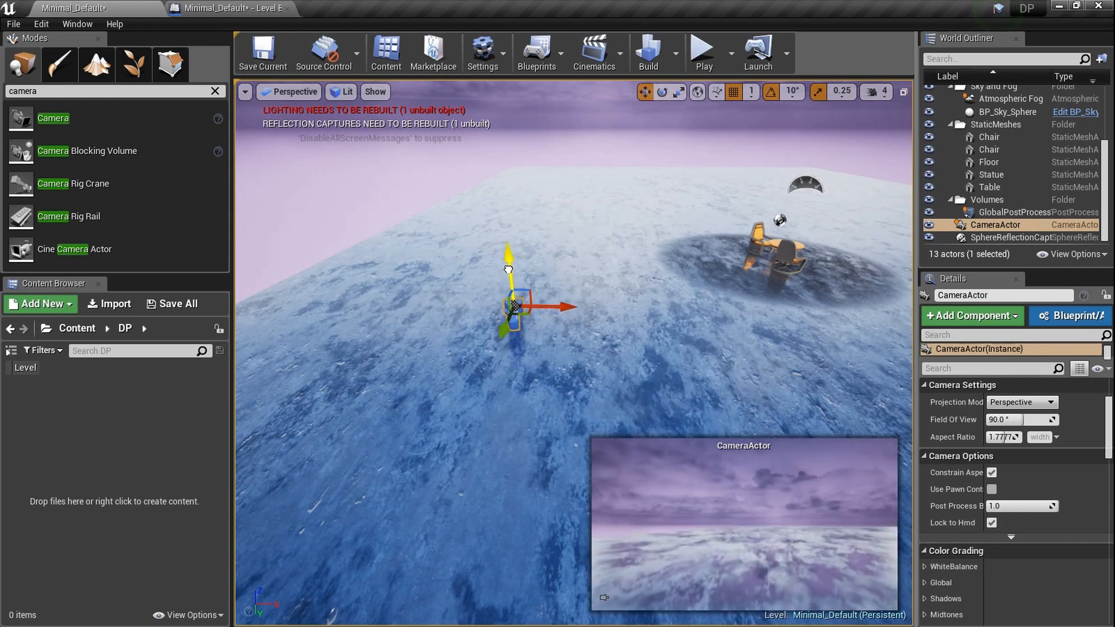
left_click_drag(509, 306, 520, 342)
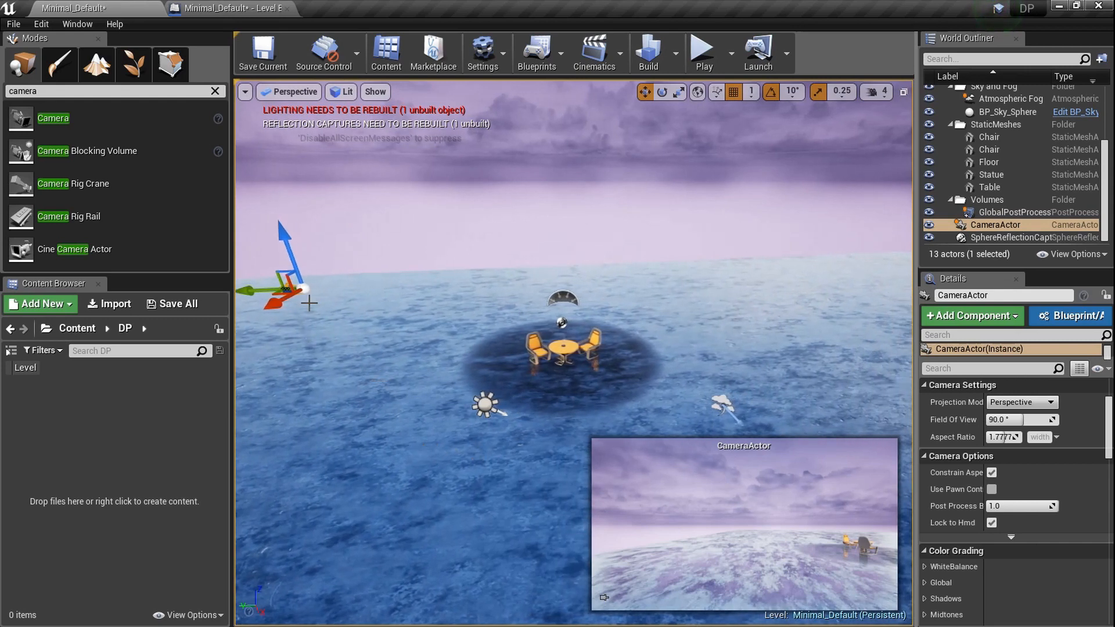
Clear the Modes class search to show Volumes and position a trigger volume over the table
left_click(989, 161)
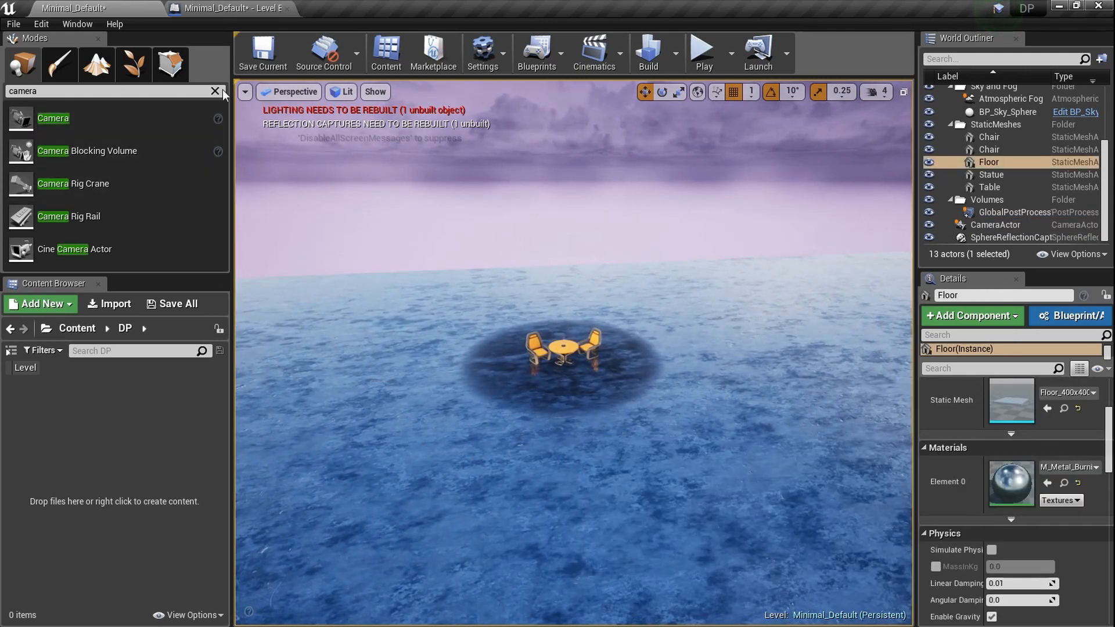
left_click(213, 91)
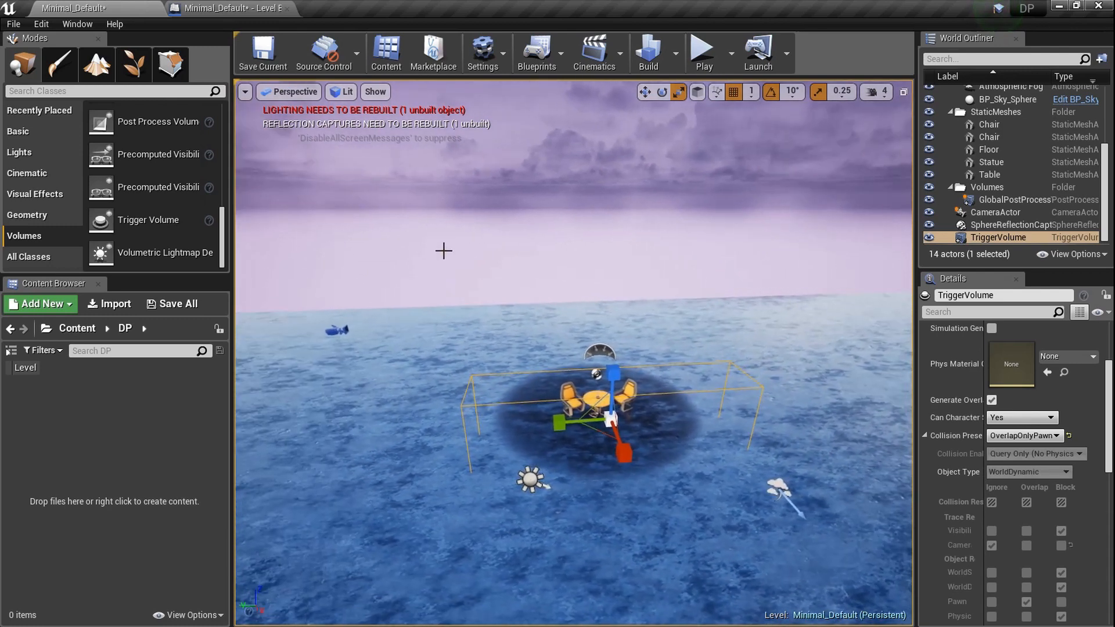
left_click(536, 53)
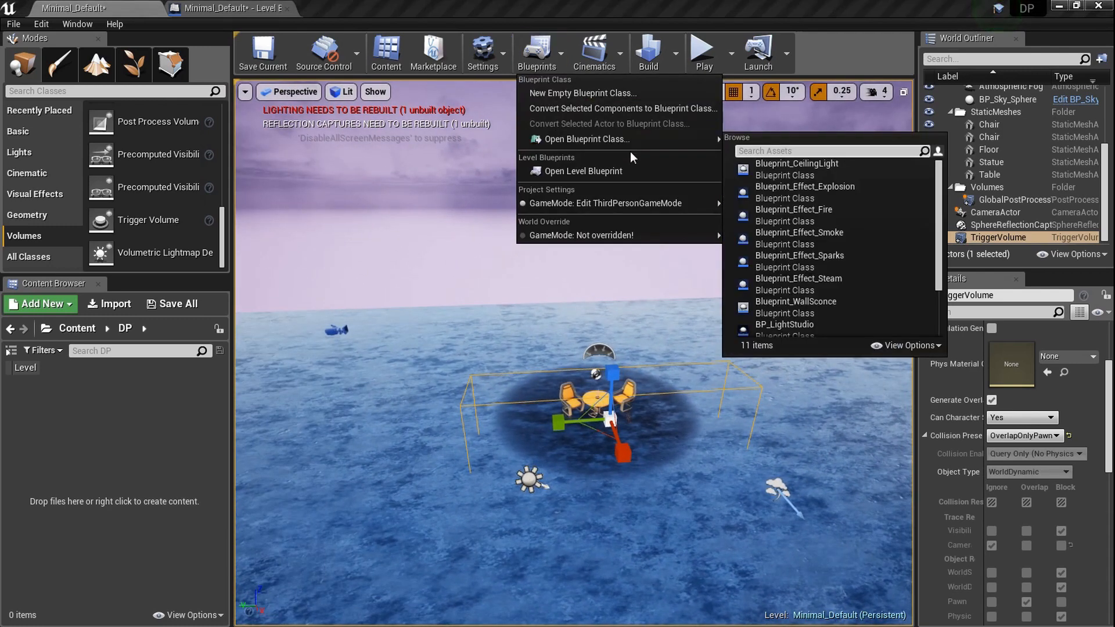
Open the Level Blueprint and add an On Actor Begin Overlap event for Trigger Volume 3
left_click(582, 171)
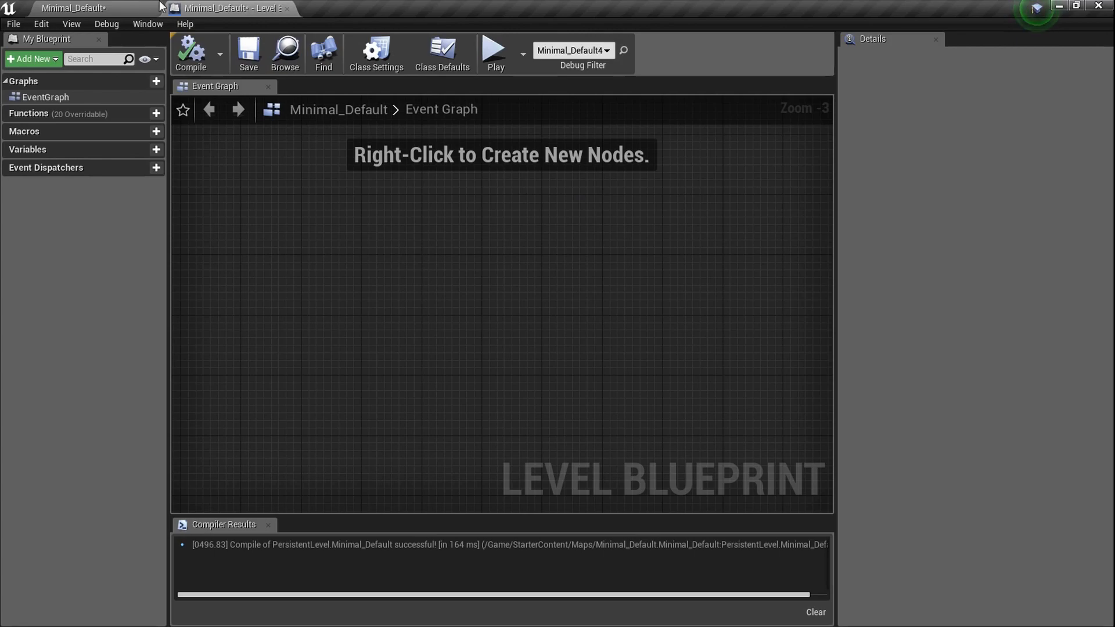
left_click(229, 7)
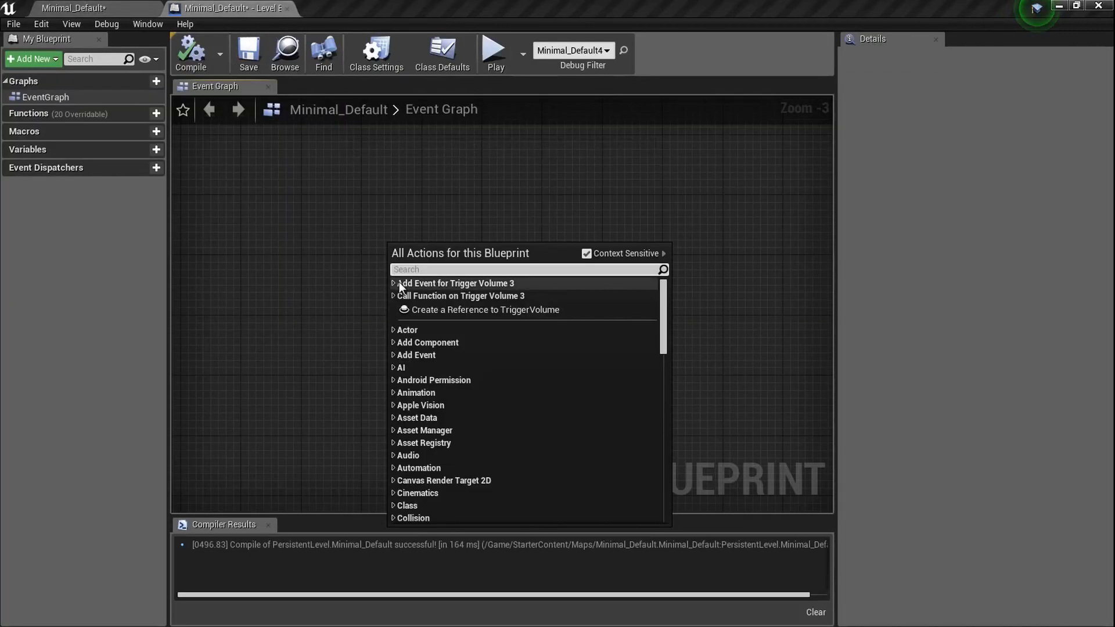
left_click(395, 283)
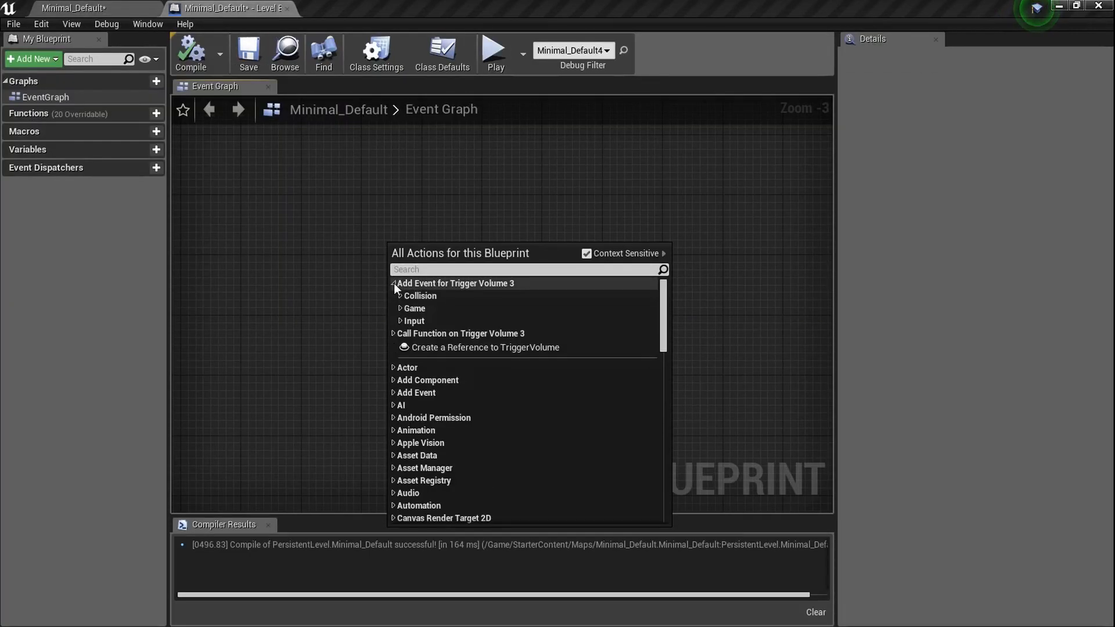
left_click(419, 296)
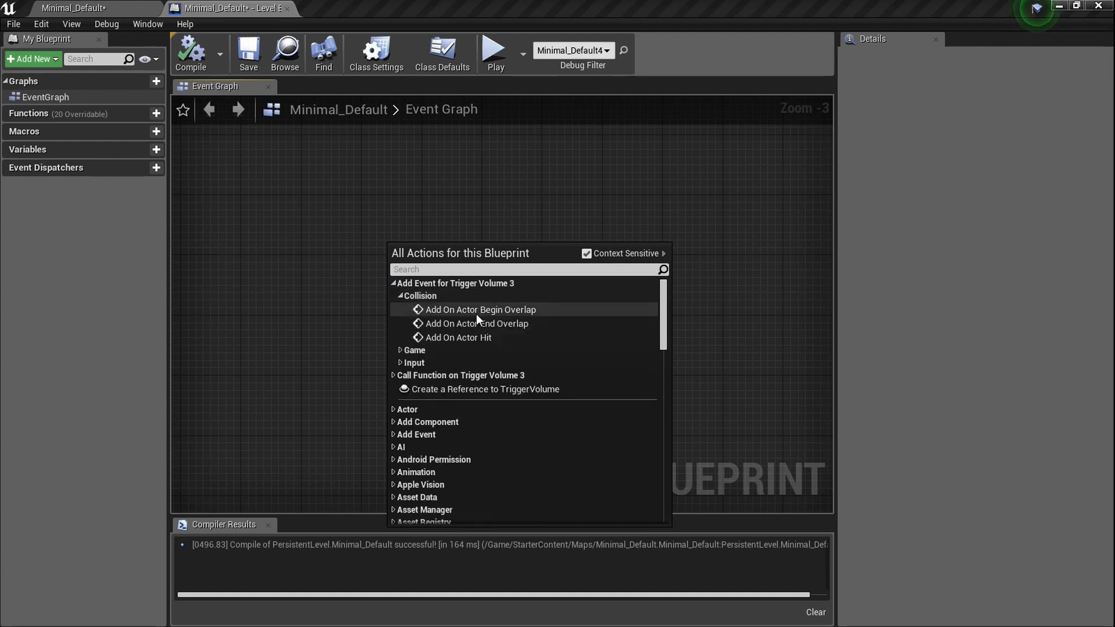
left_click(479, 309)
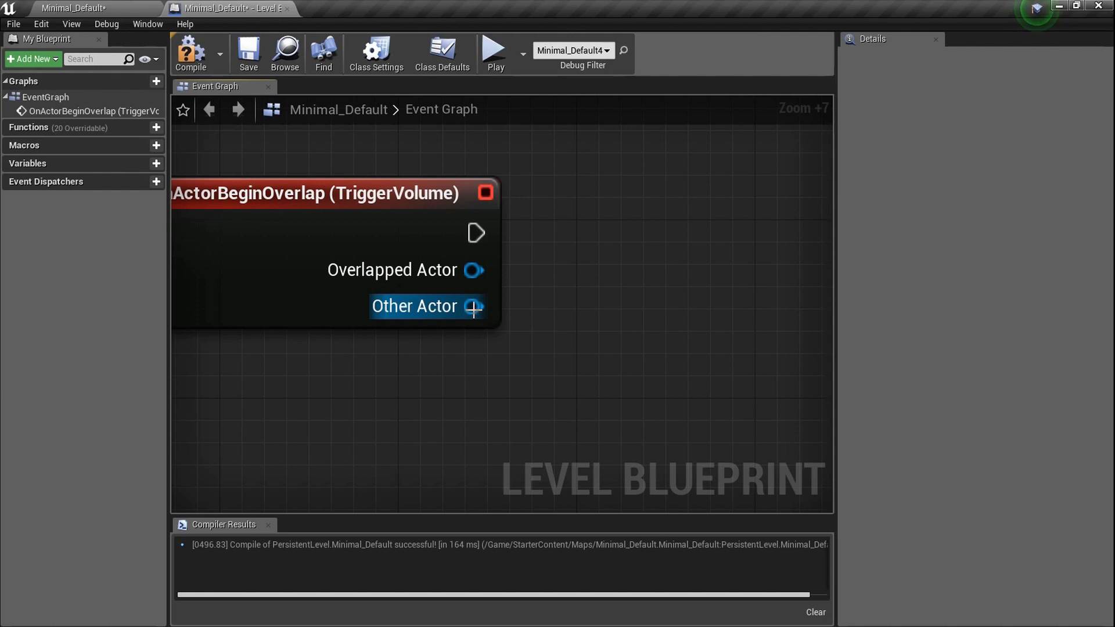
scroll("down", 3)
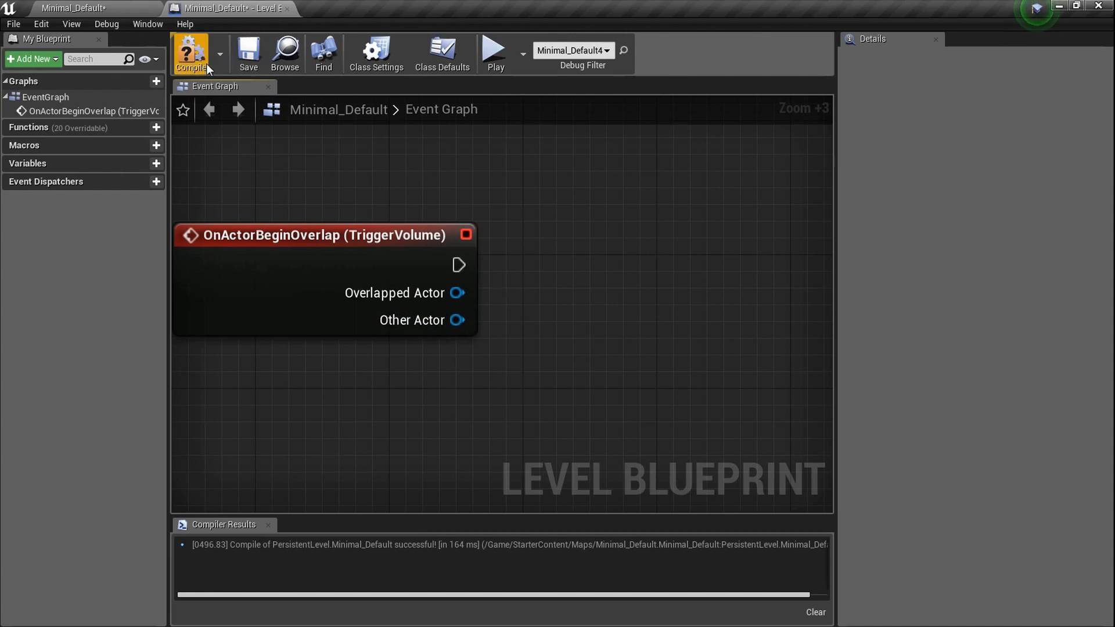
Compile the level blueprint and add a CameraActor reference node beneath the overlap event
left_click(190, 53)
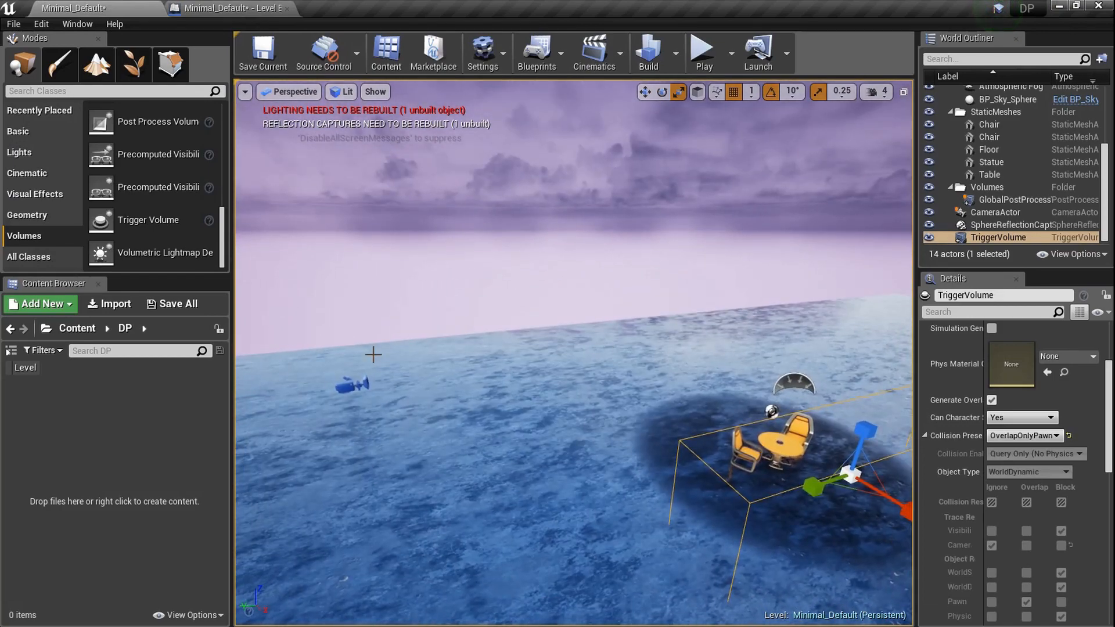
left_click(997, 212)
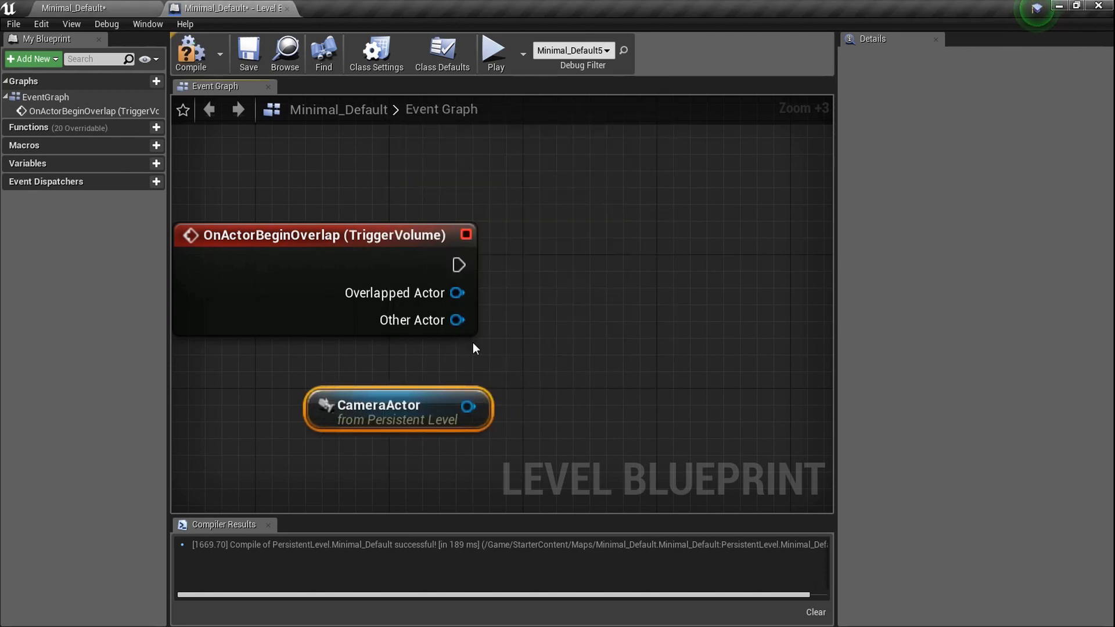
left_click(229, 8)
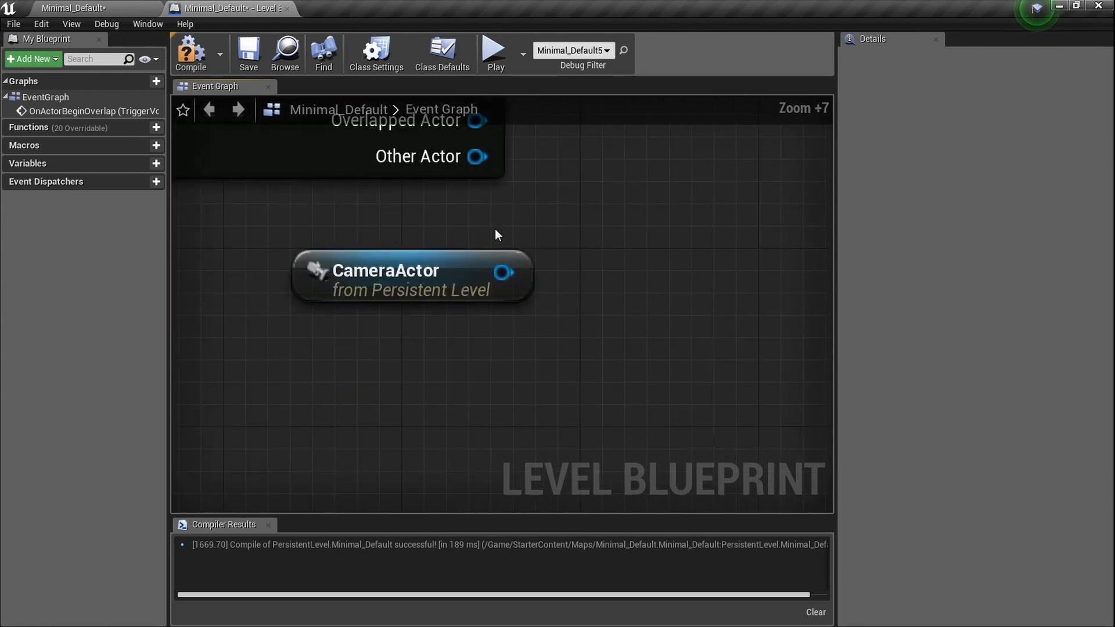
Feed Get Player Controller into Set View Target with Blend, using CameraActor as New View Target
right_click(497, 235)
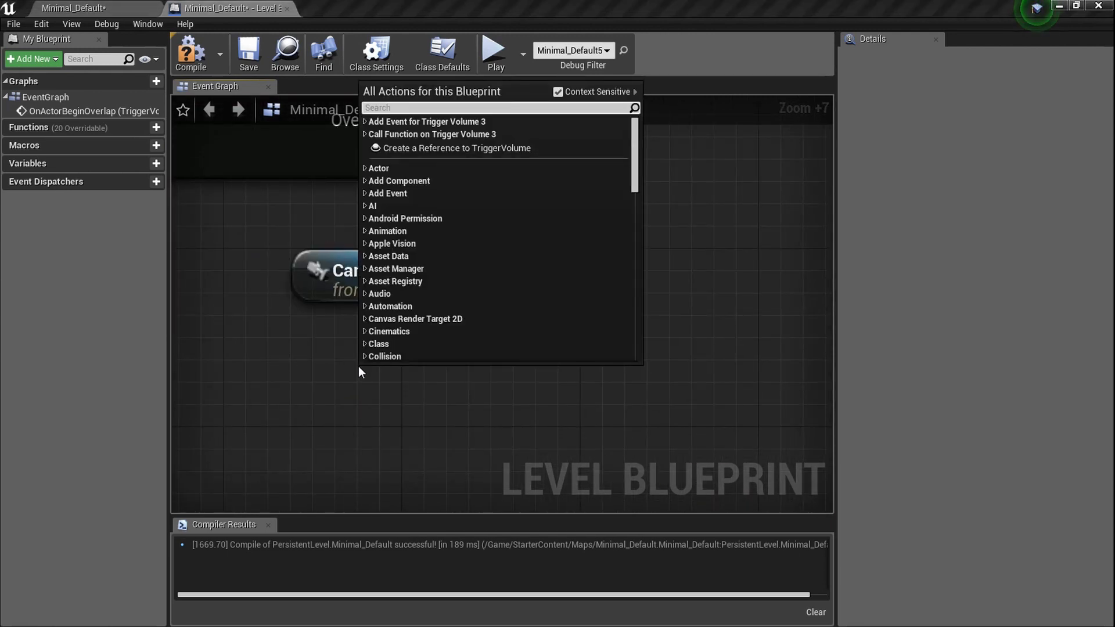
type("getpla")
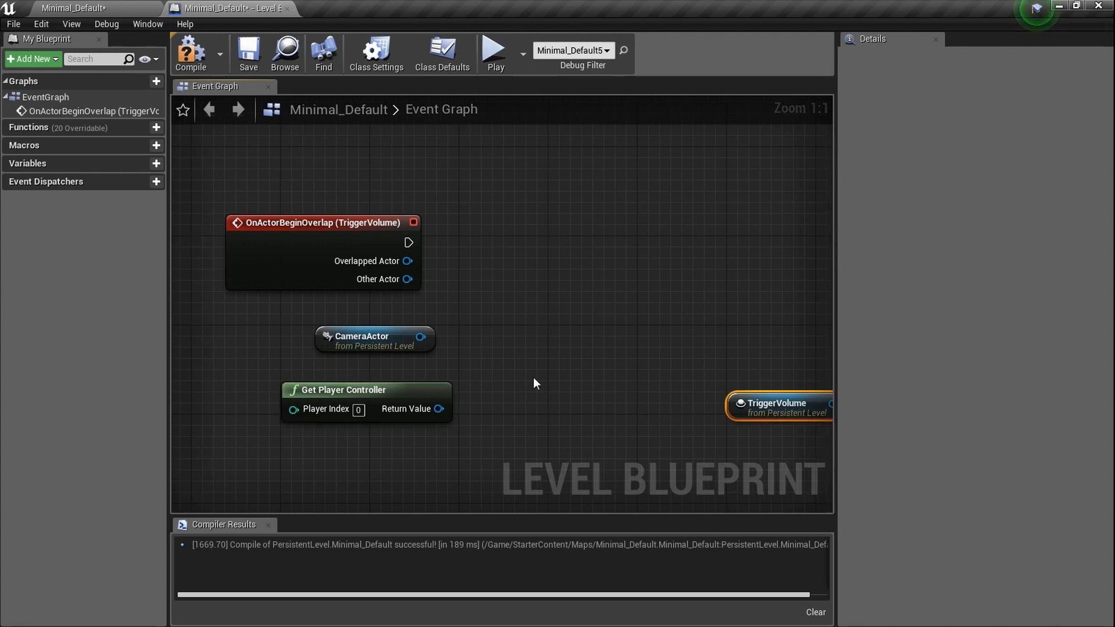
left_click_drag(439, 409, 537, 345)
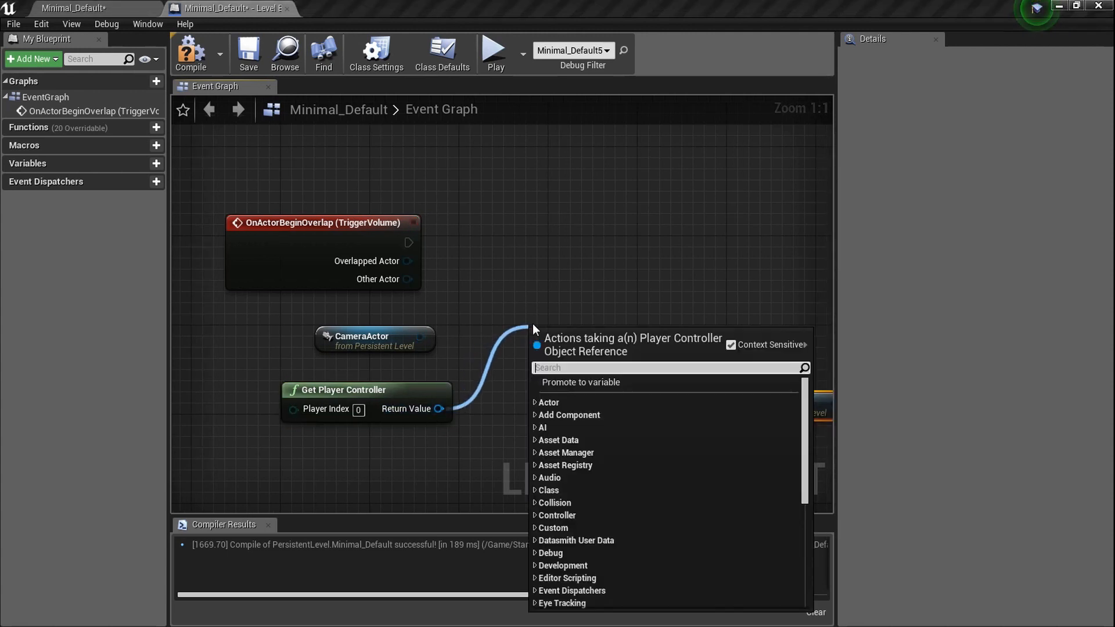
type("setta")
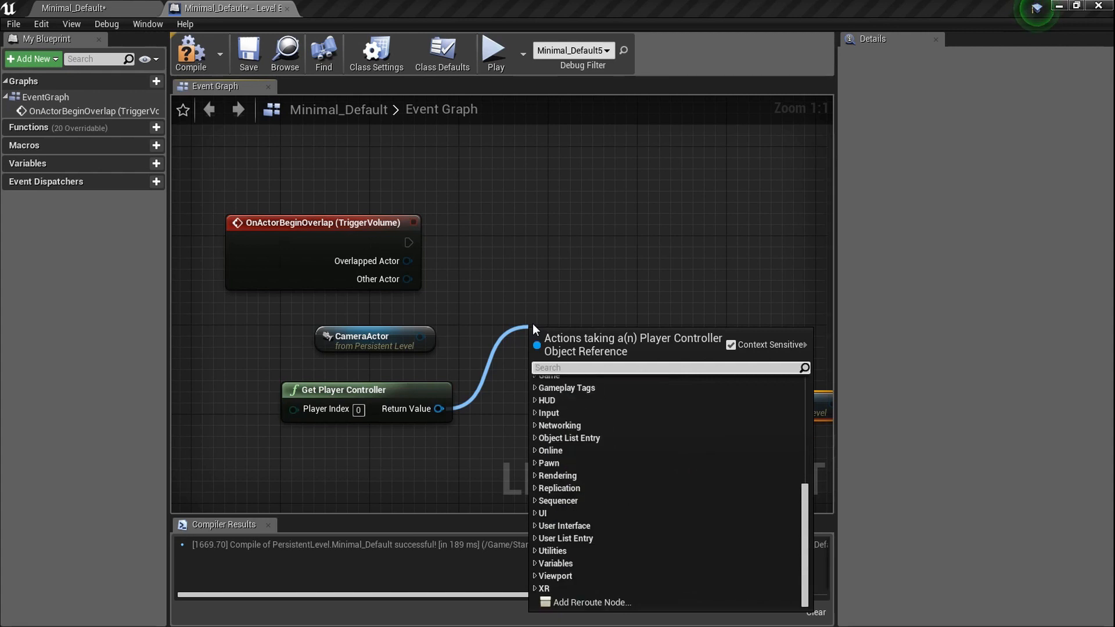
type("blend")
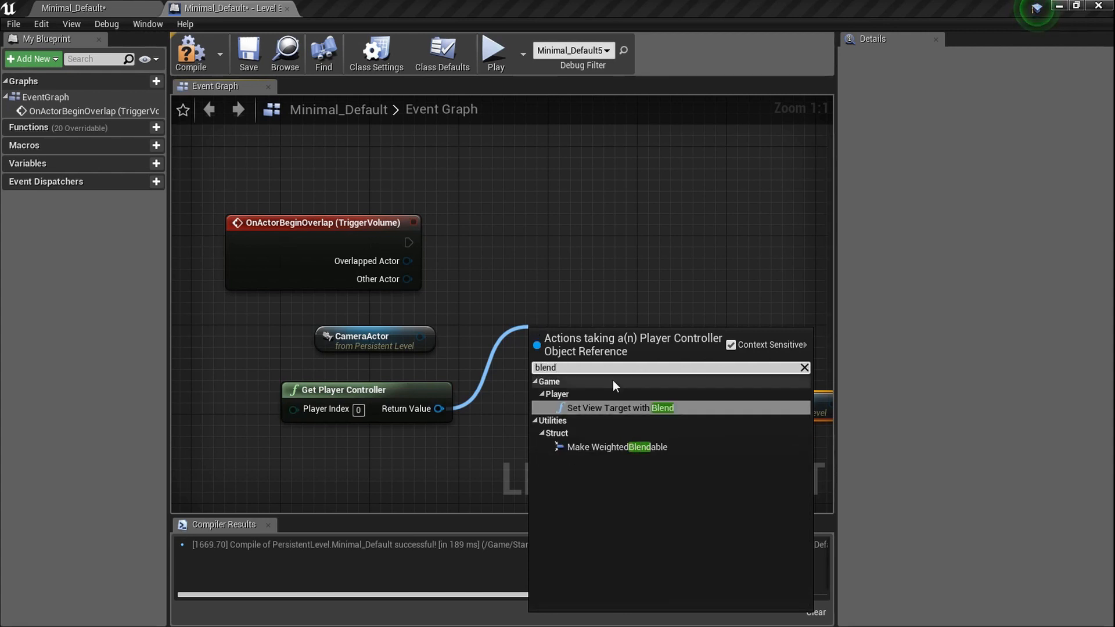
left_click(621, 408)
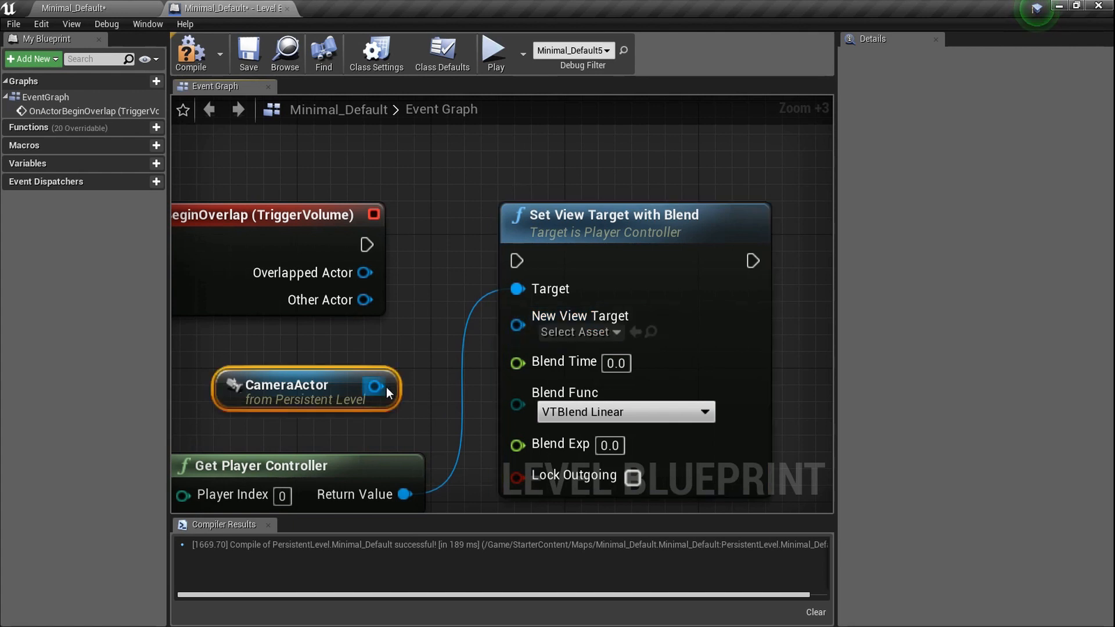
left_click_drag(376, 389, 518, 316)
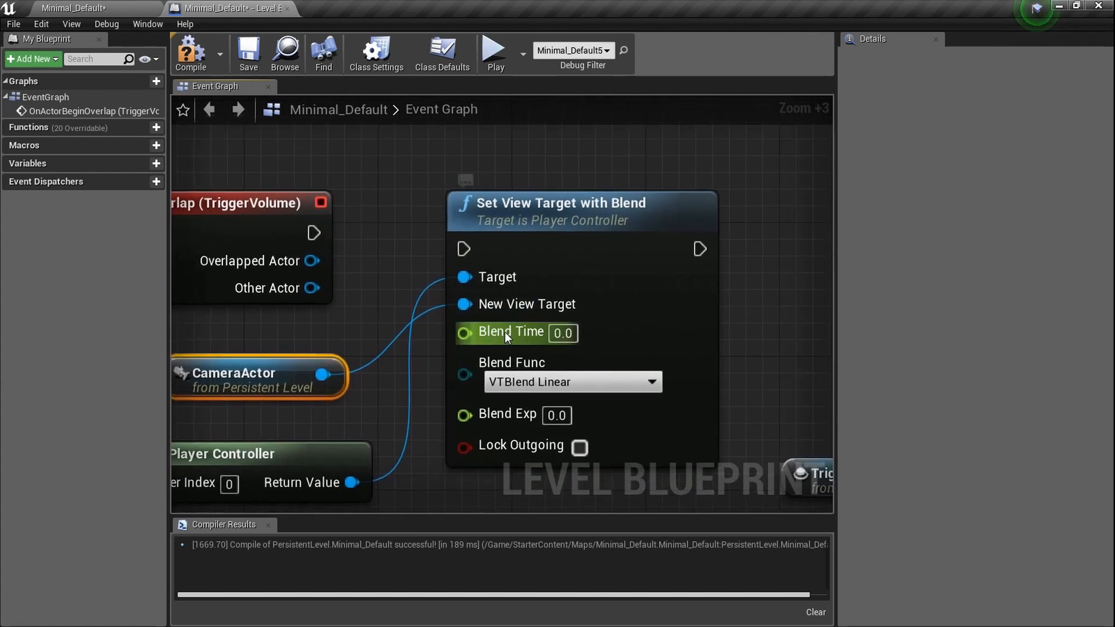
Chain the overlap event through the blend node into DestroyActor on the TriggerVolume
left_click_drag(313, 232, 464, 249)
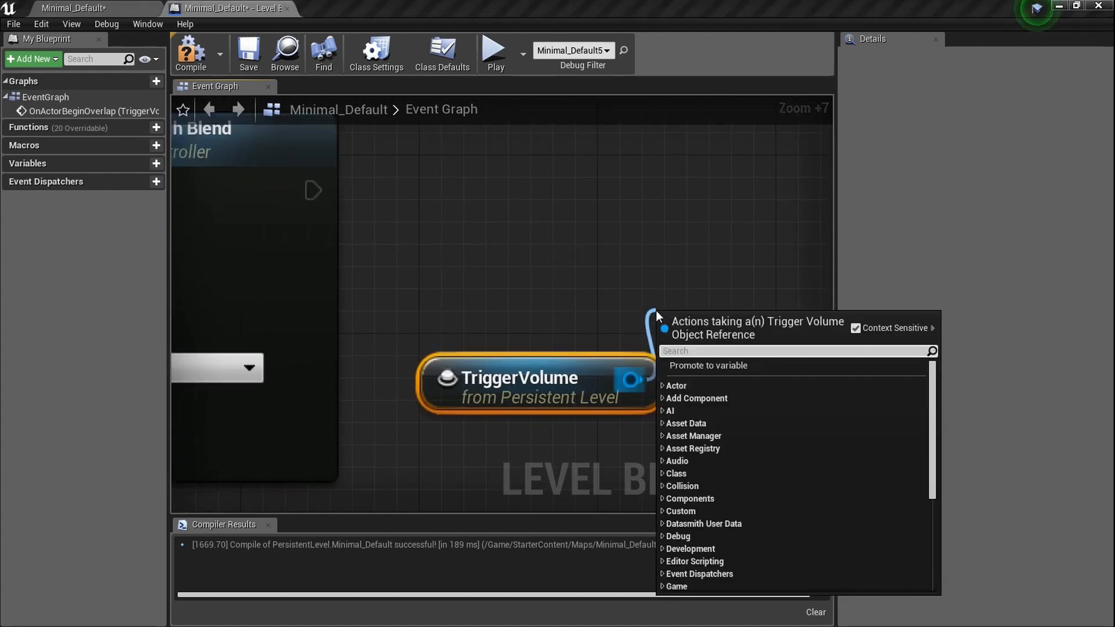
type("d")
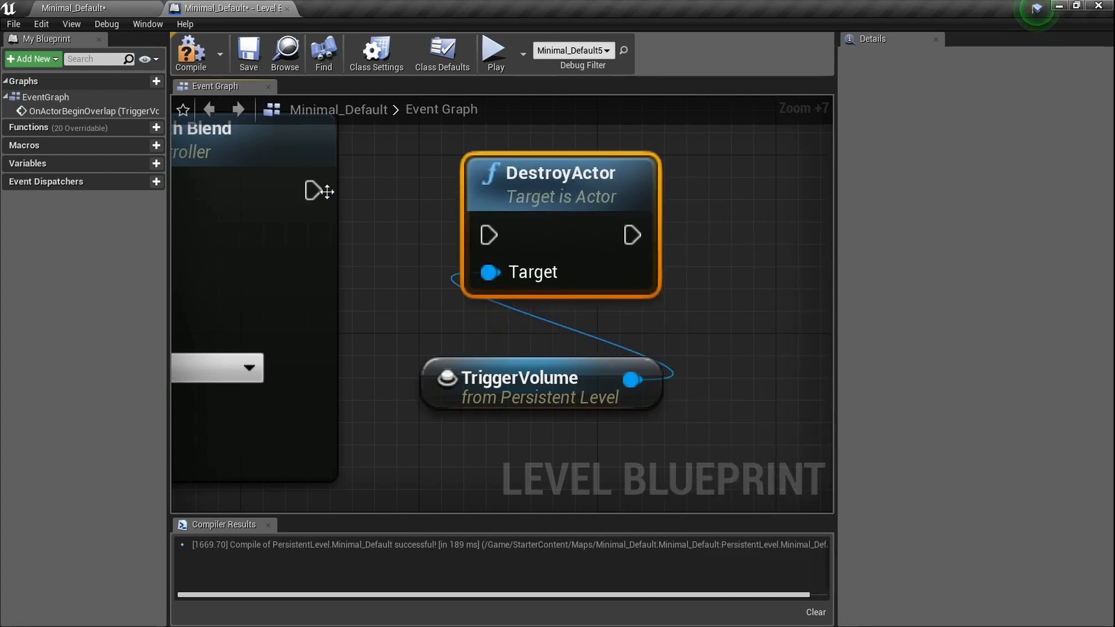
scroll("down", 3)
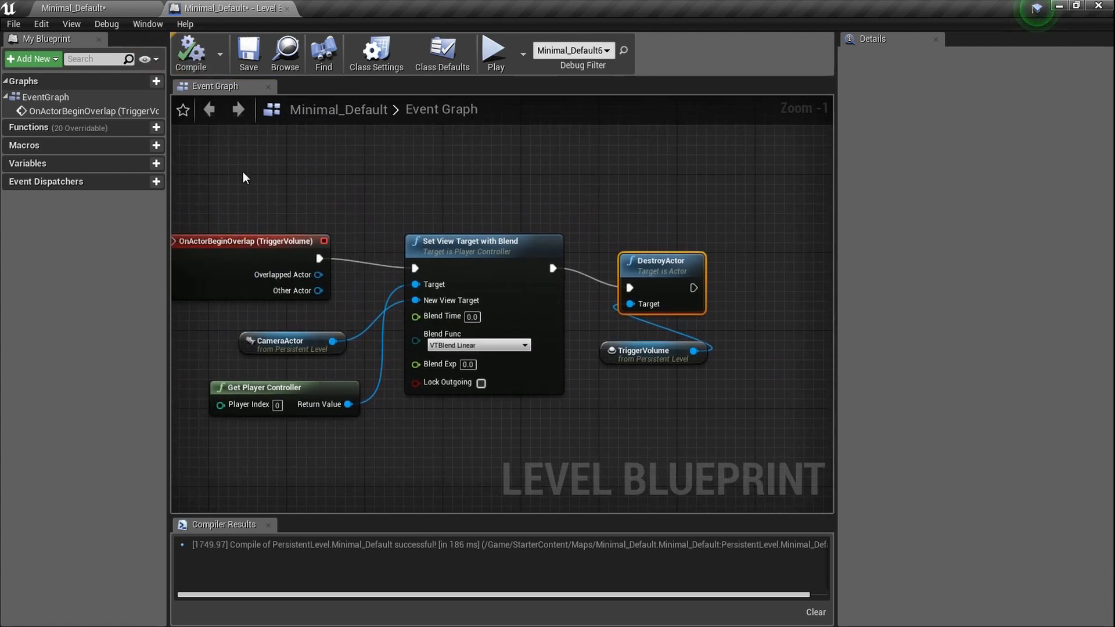
left_click(71, 8)
type("2")
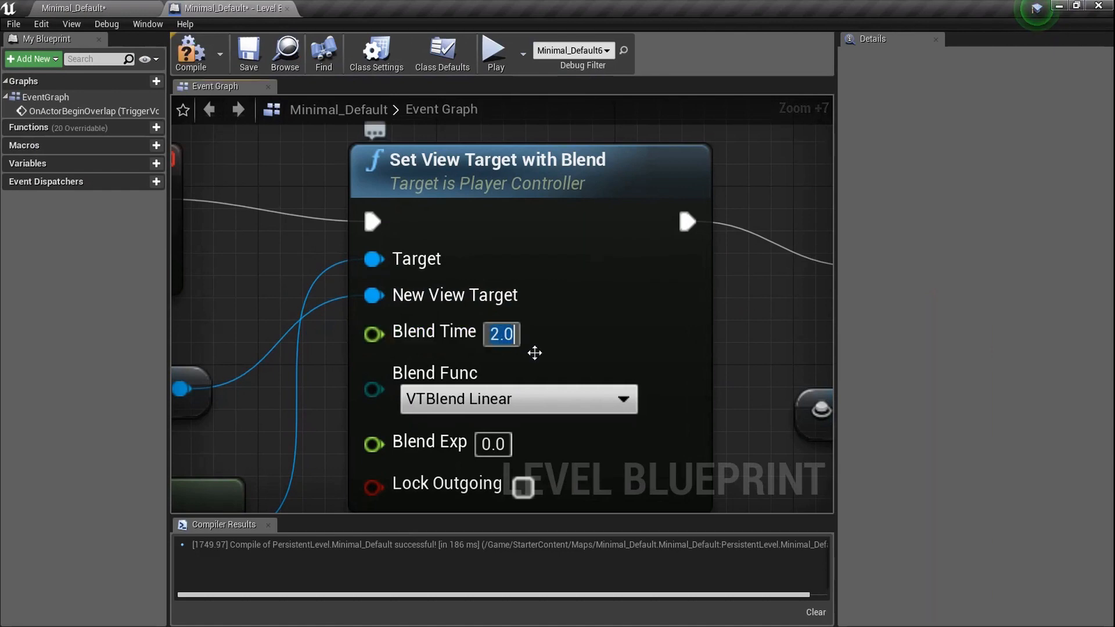
Set Blend Time to 2.0, recompile the level blueprint, and return to the level editor
left_click(228, 8)
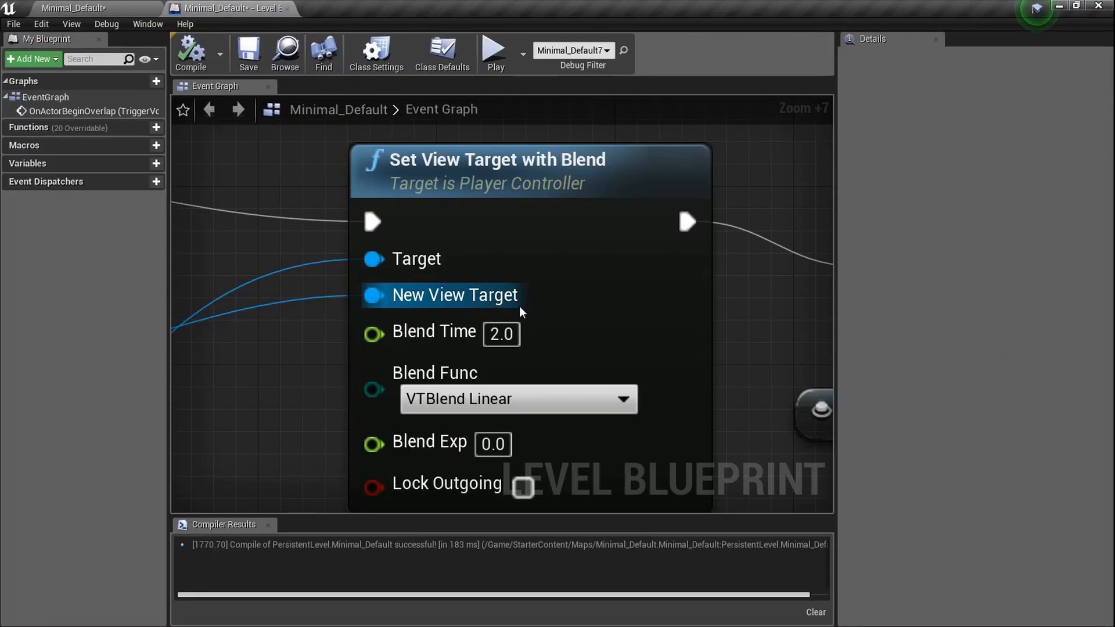
scroll("down", 3)
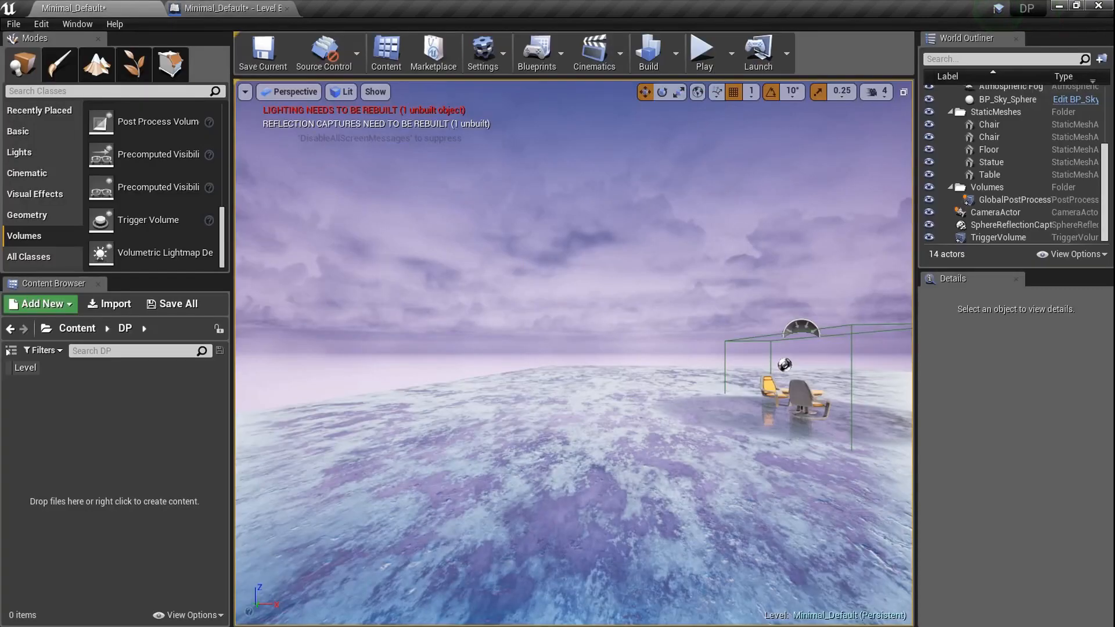
Move the viewport to the CameraActor and select it to show its details and preview
left_click(701, 51)
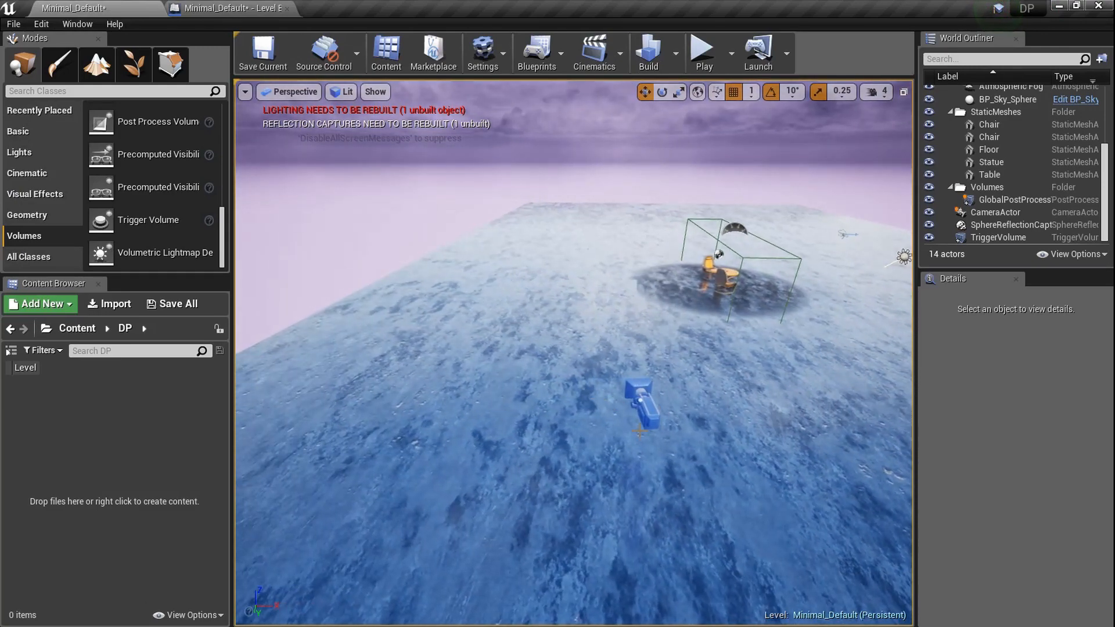
left_click(997, 212)
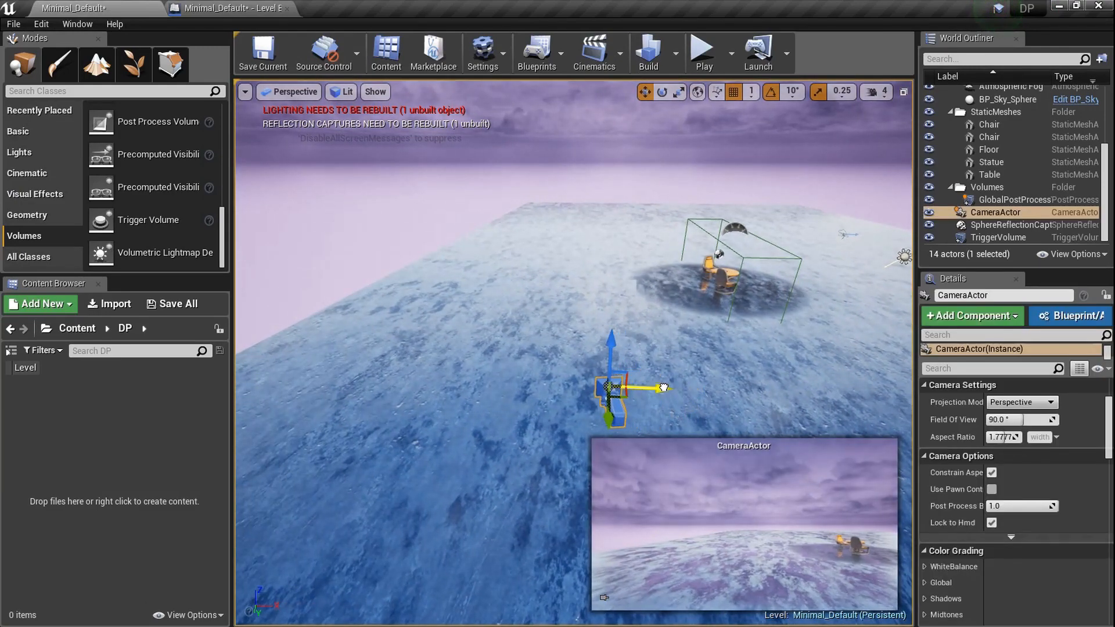